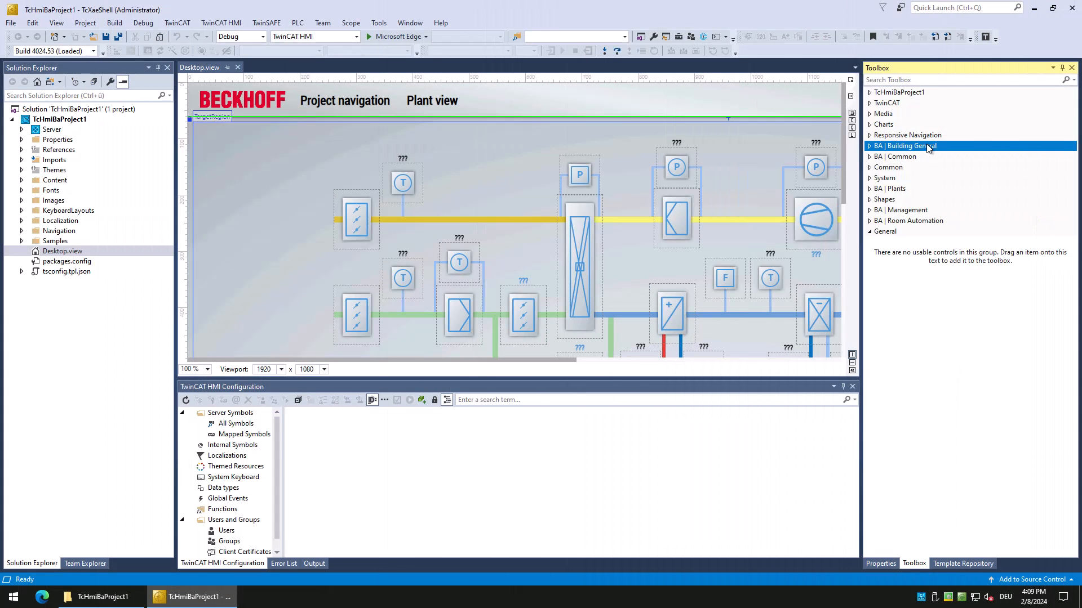
pyautogui.moveTo(871, 153)
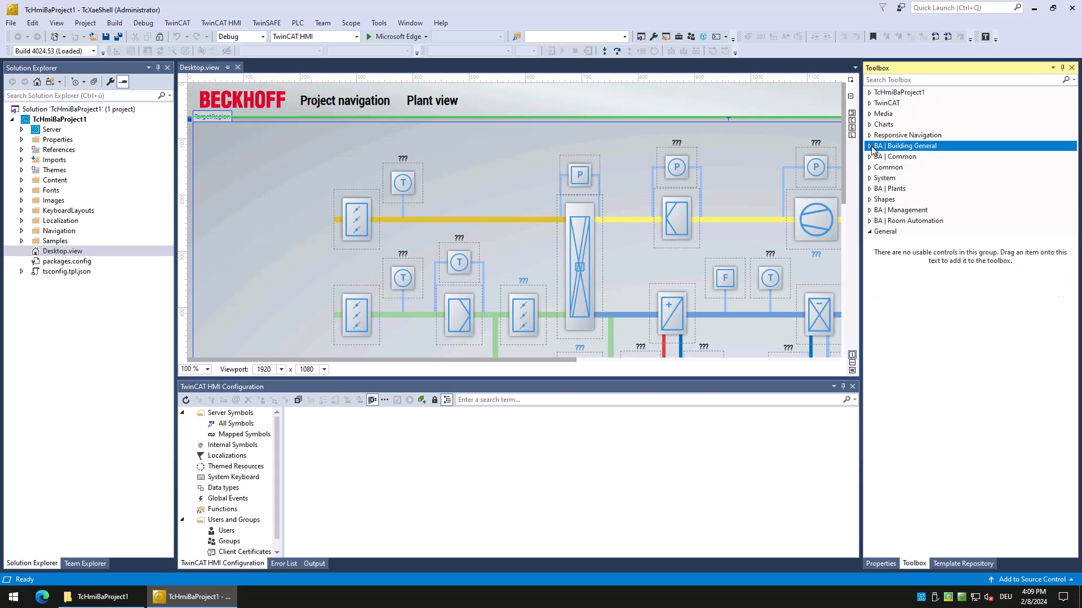
# Step: Expand and collapse the BA Building General and BA Common control groups in the Toolbox
pyautogui.click(871, 145)
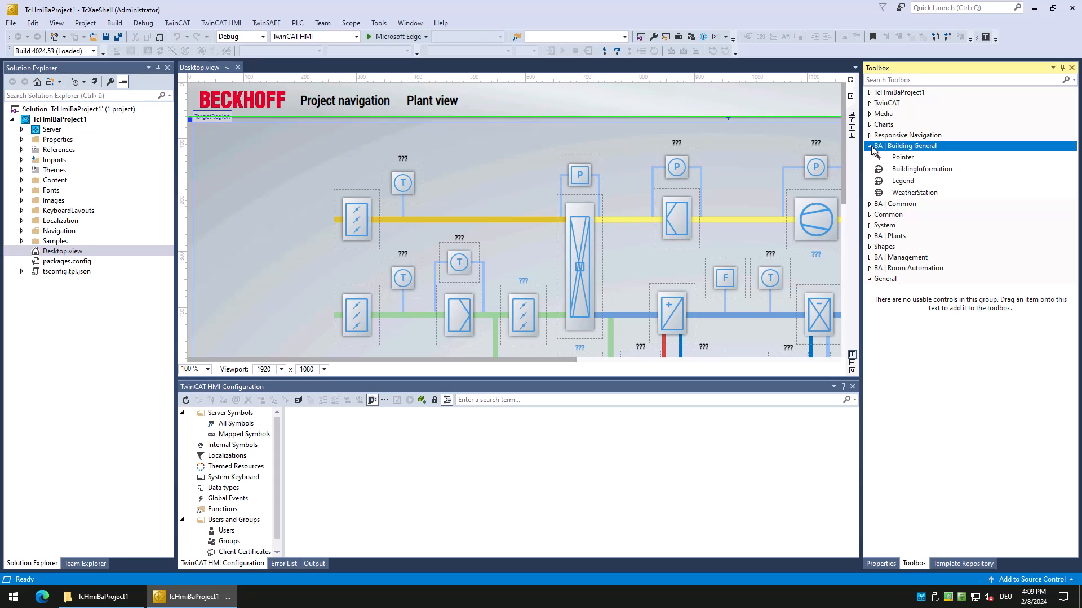
pyautogui.click(871, 145)
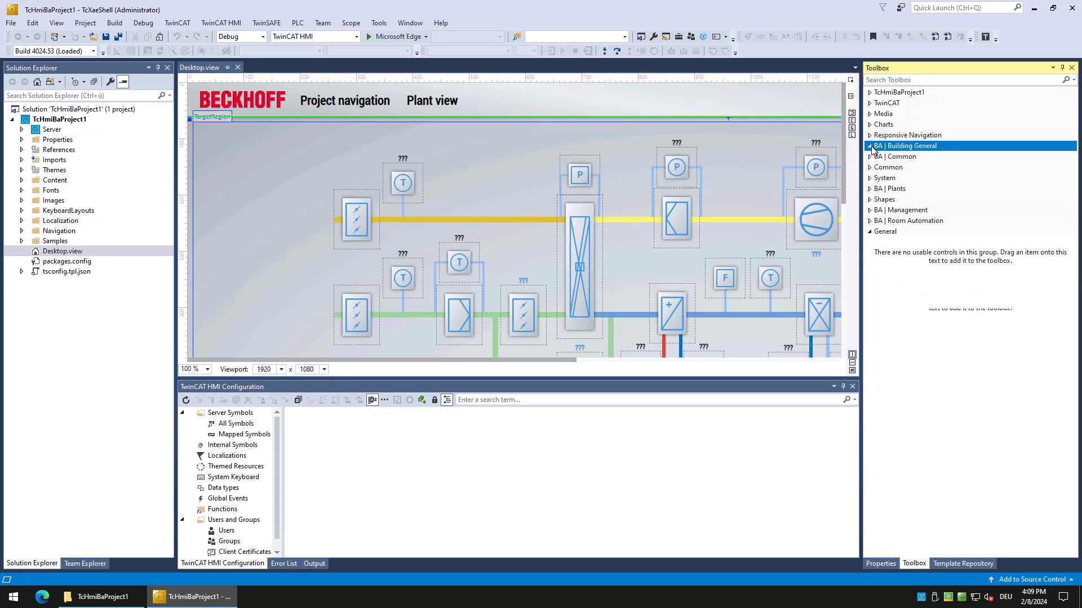
pyautogui.click(895, 157)
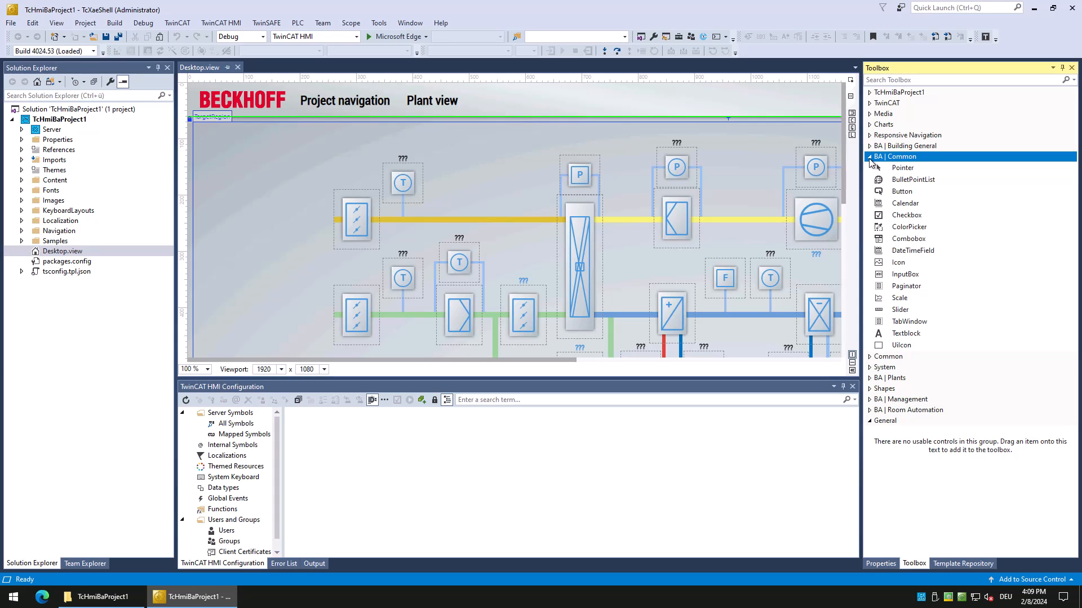
pyautogui.click(873, 155)
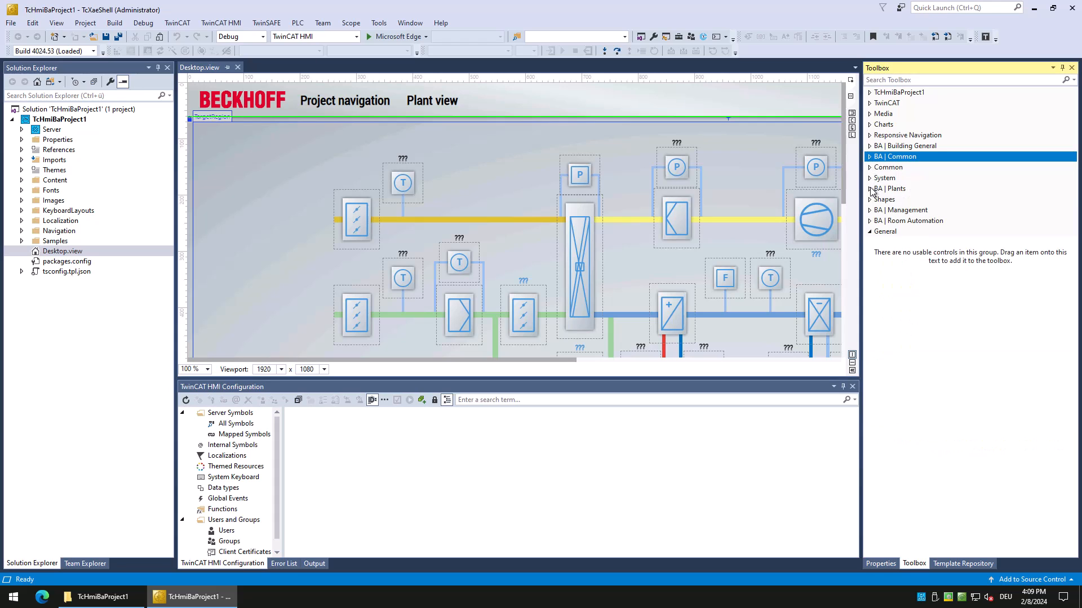
# Step: Browse BA Plants and BA Management, then leave BA Room Automation expanded
pyautogui.click(889, 188)
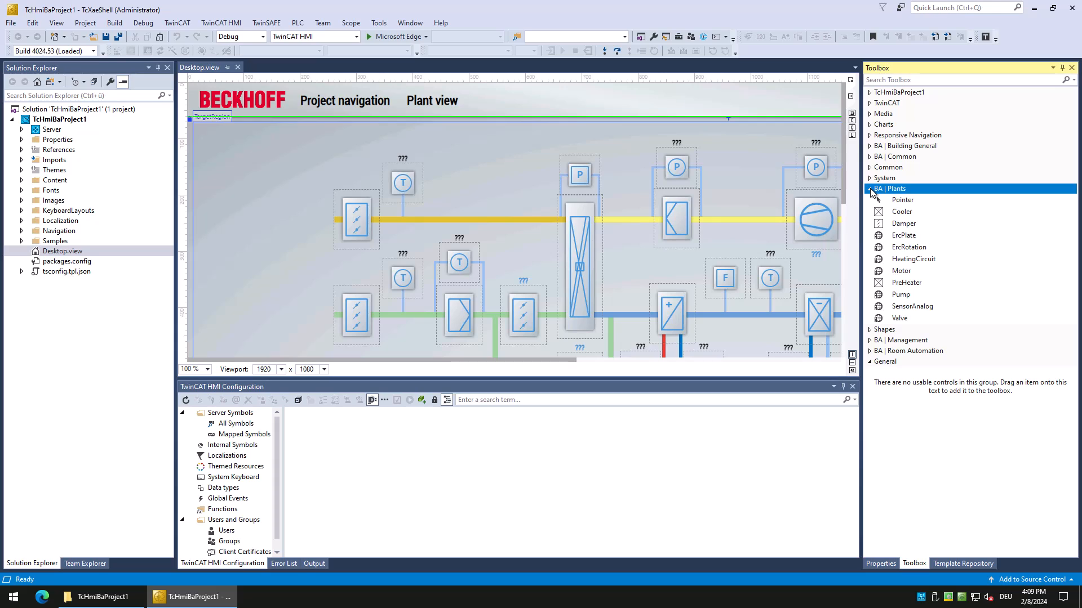
pyautogui.click(871, 188)
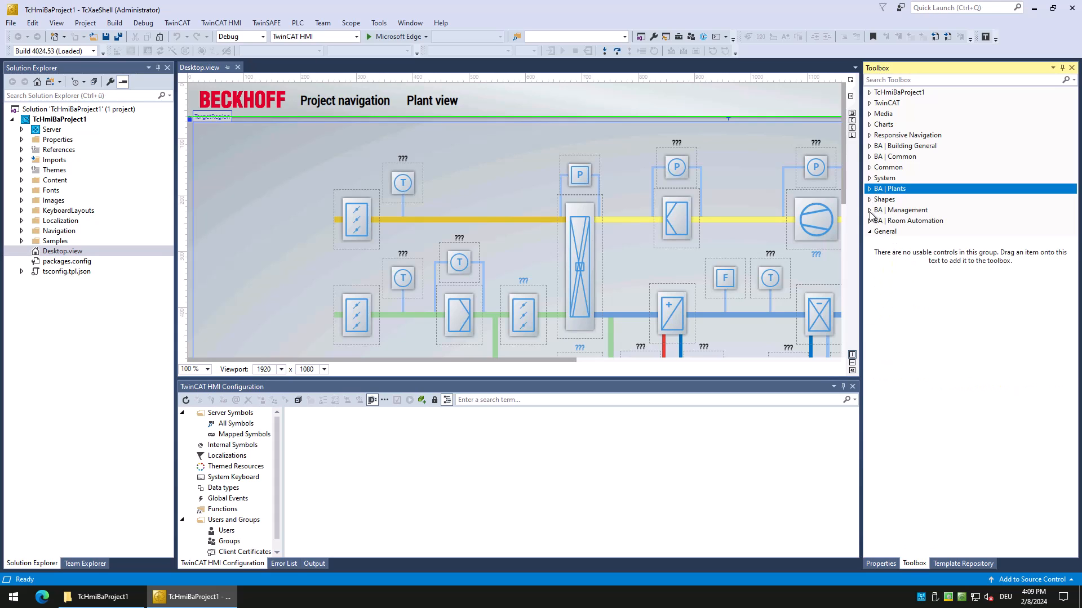
pyautogui.click(901, 209)
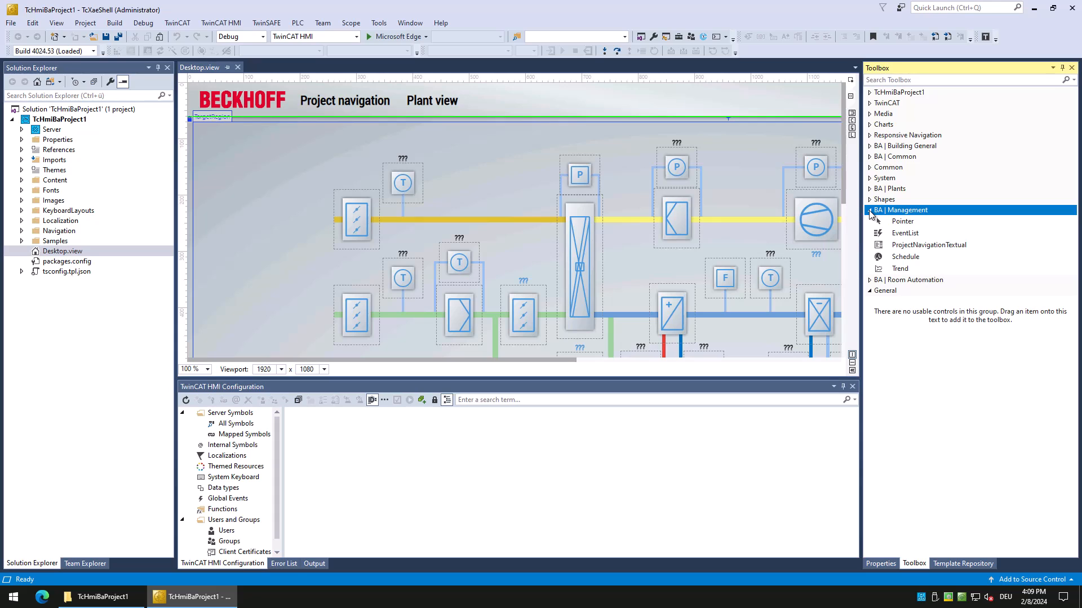
pyautogui.click(871, 210)
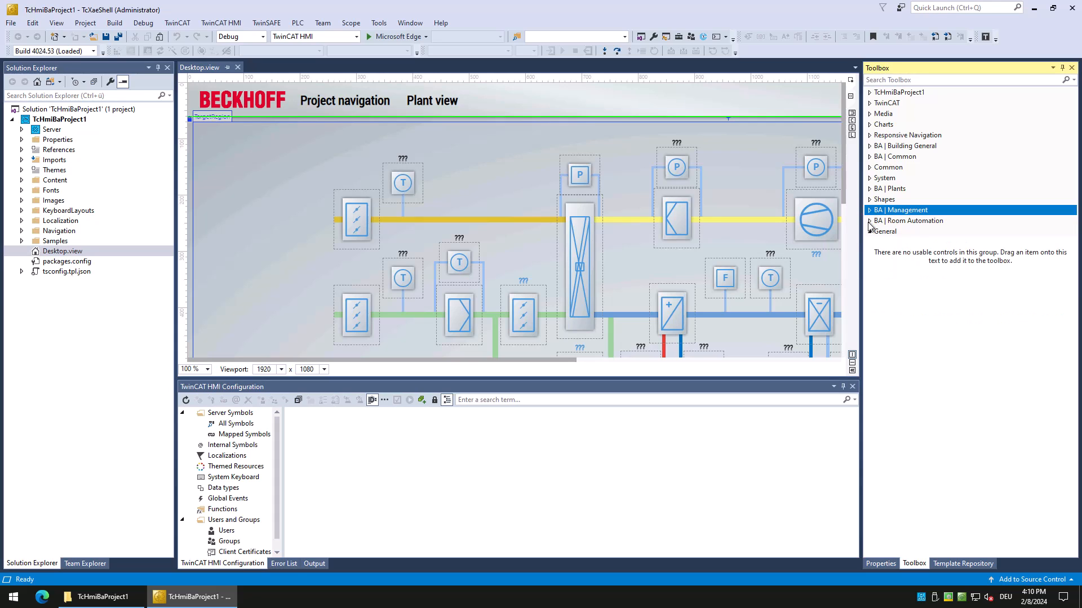
pyautogui.click(908, 220)
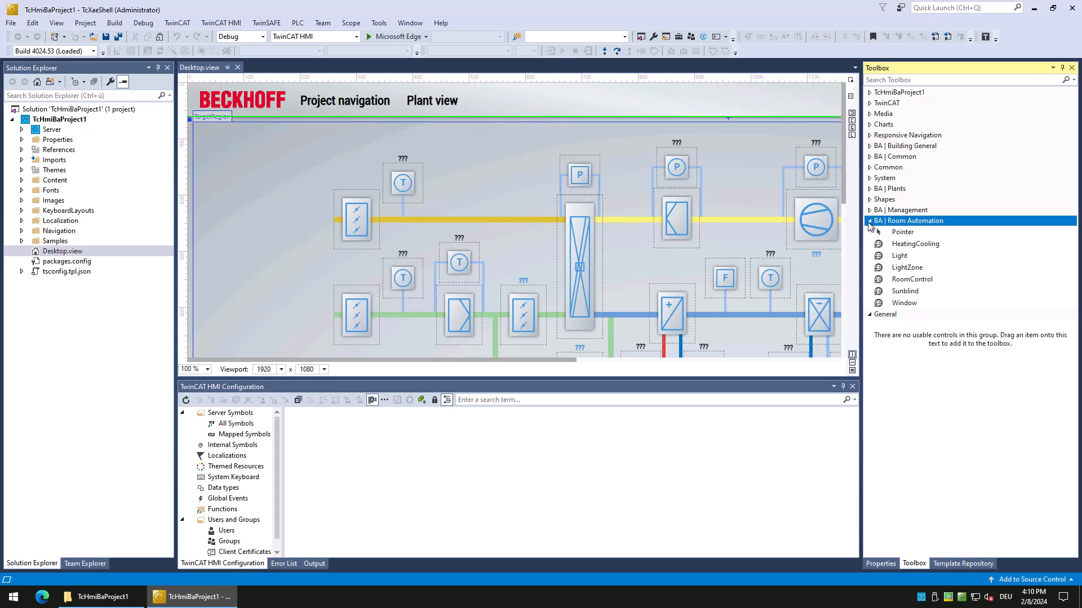
# Step: Refresh the IFP01 server symbol mapping under BaSite in Mapped Symbols
pyautogui.click(244, 434)
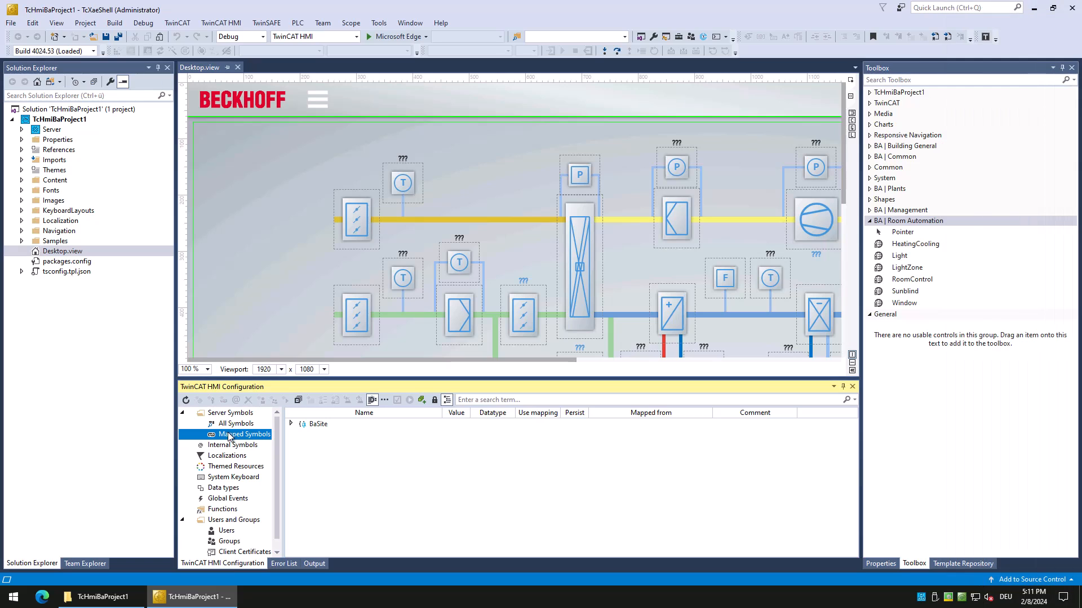
pyautogui.click(291, 423)
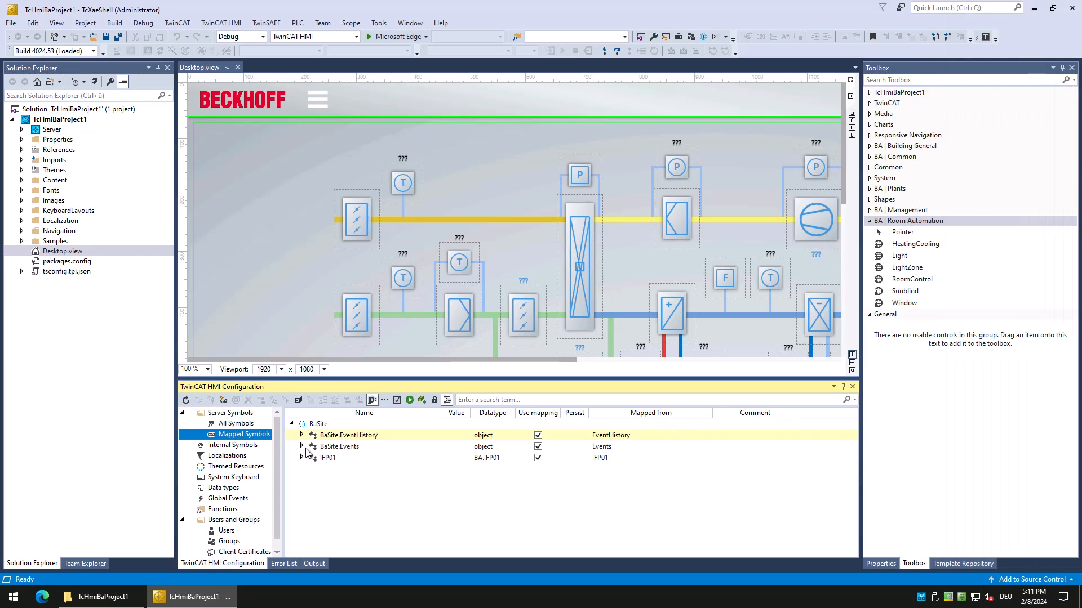
pyautogui.rightClick(349, 435)
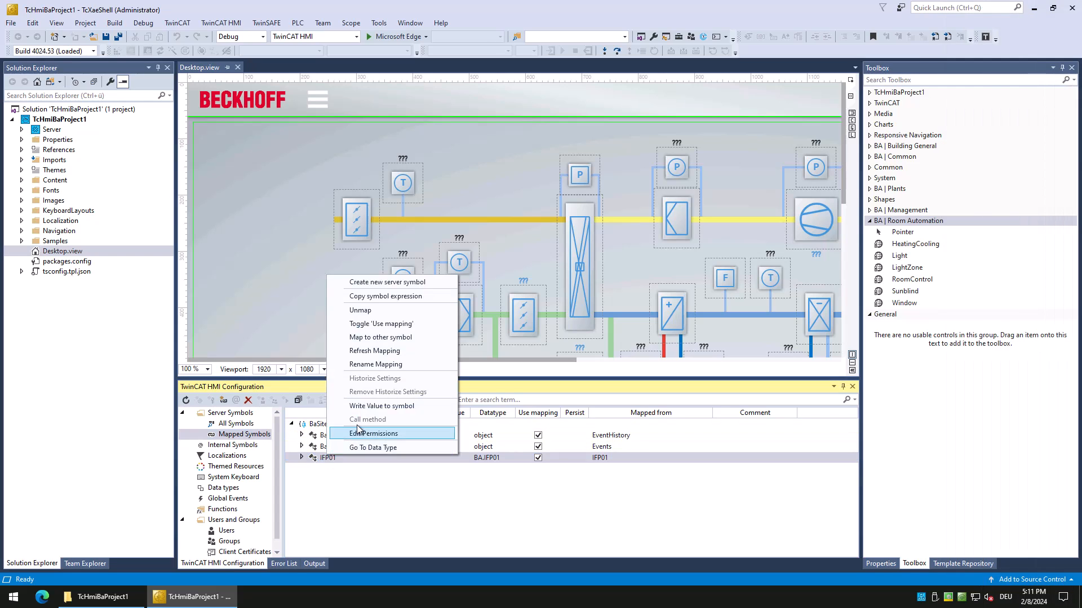
pyautogui.click(374, 350)
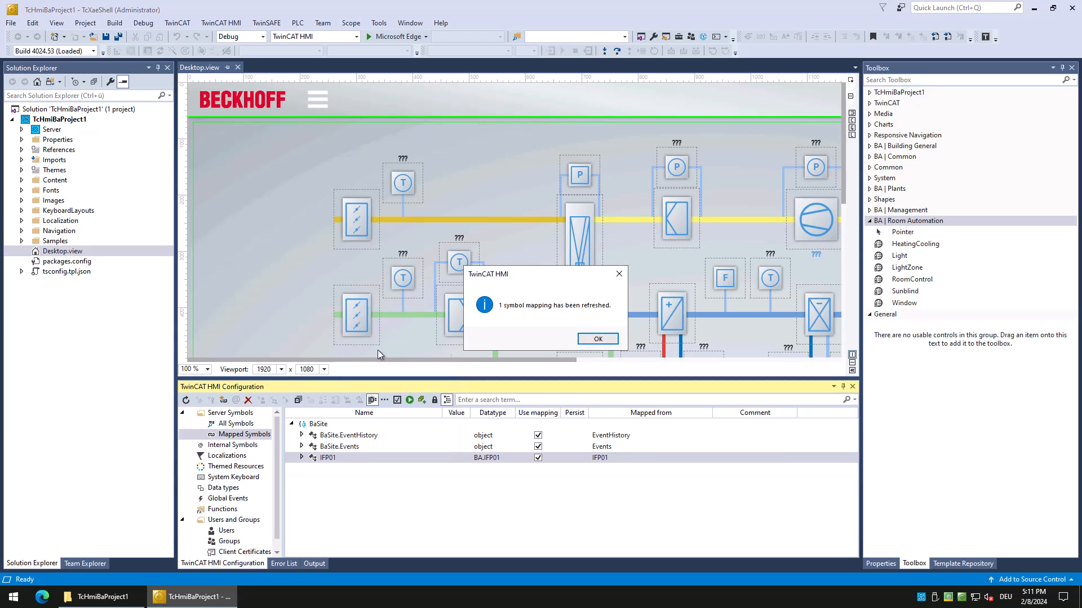
pyautogui.click(597, 338)
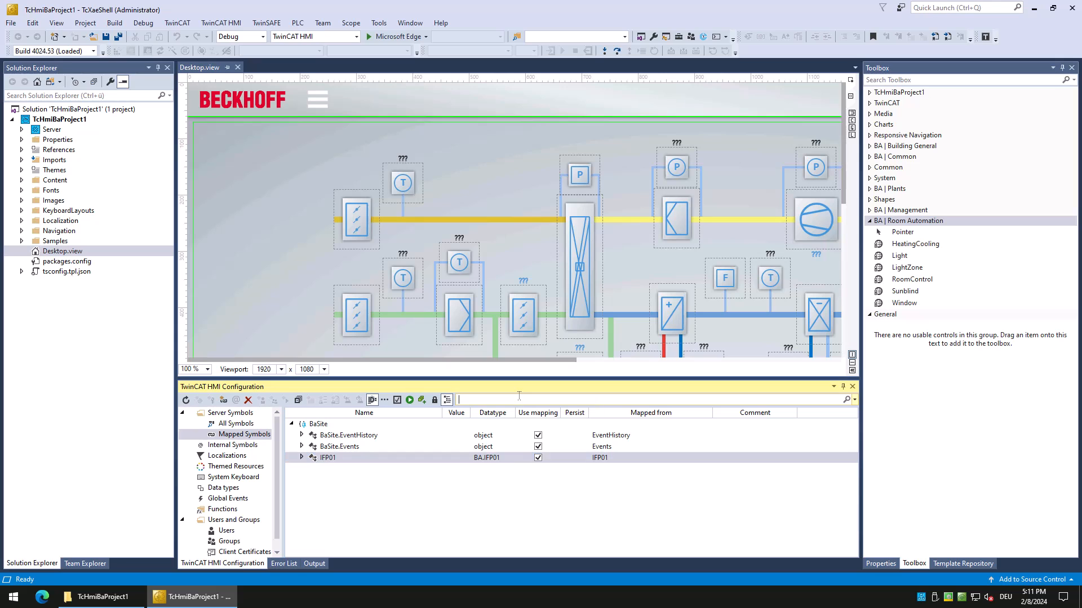
# Step: Filter the mapped symbols by 'HTC' and select the HTC01 heating circuit entry
pyautogui.write('HTC')
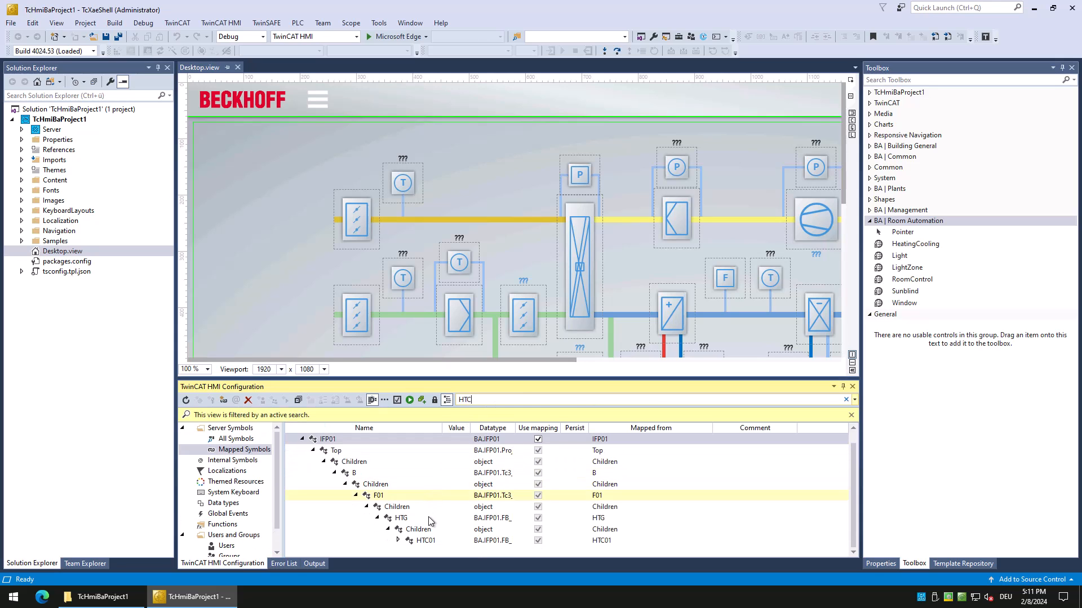
pyautogui.click(425, 541)
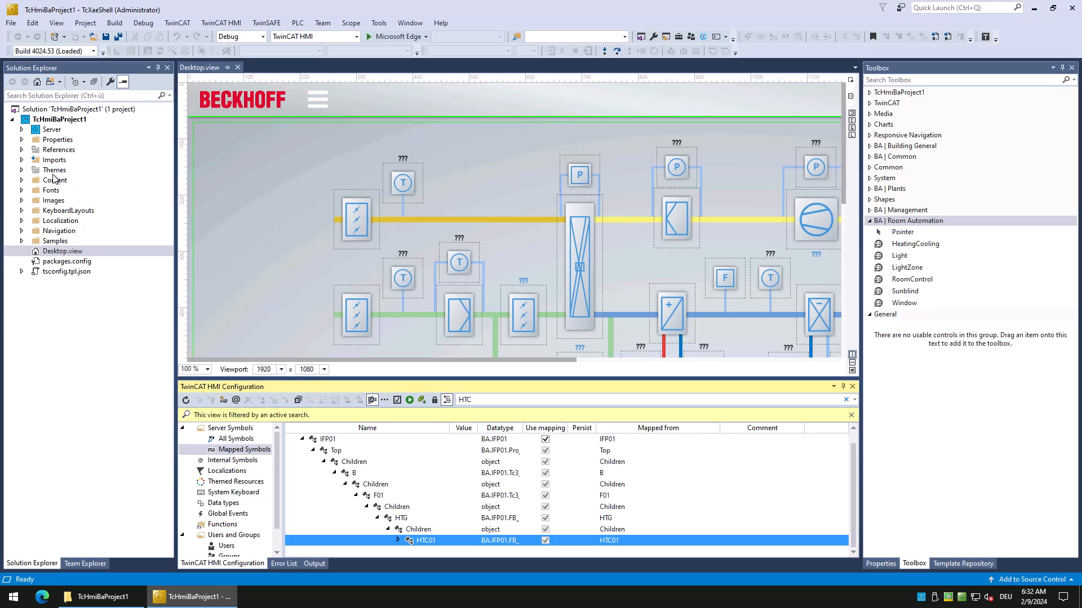
# Step: Add a new Content item named Heating.content to the project's Content folder
pyautogui.rightClick(55, 180)
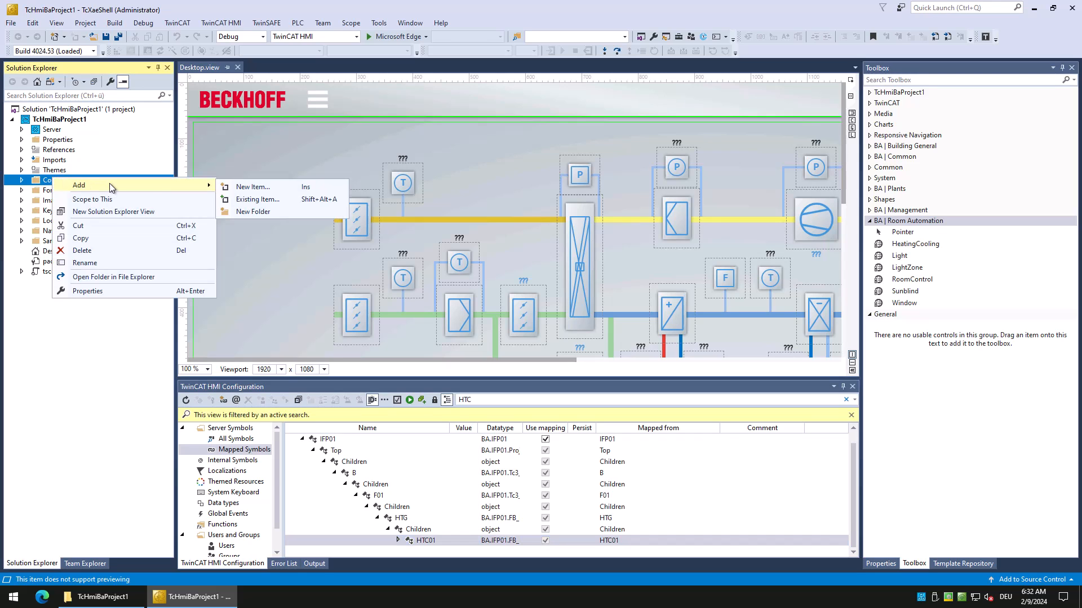
pyautogui.click(253, 187)
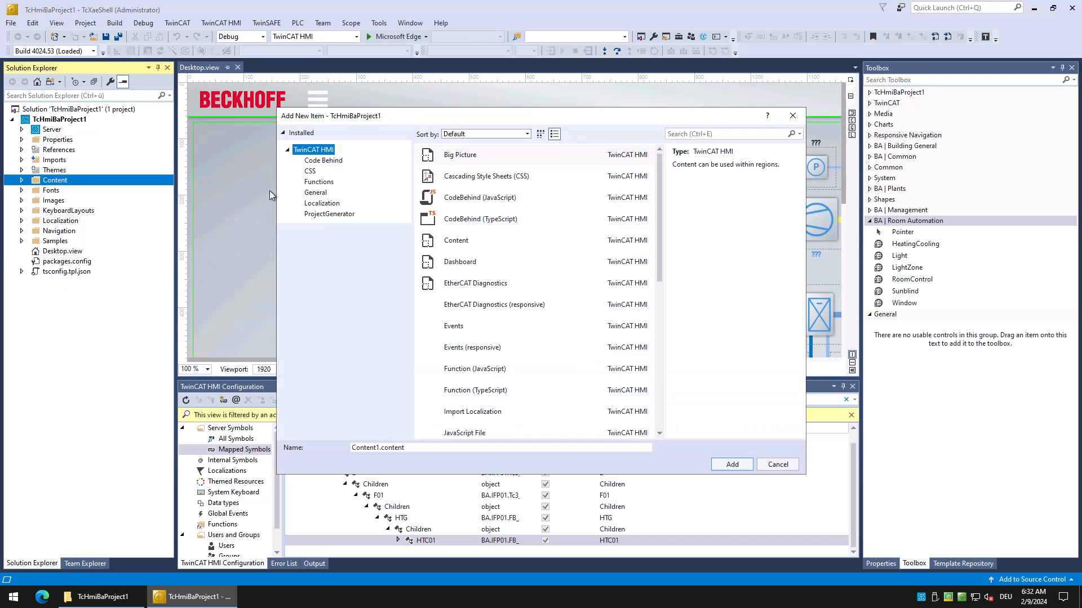
pyautogui.click(455, 240)
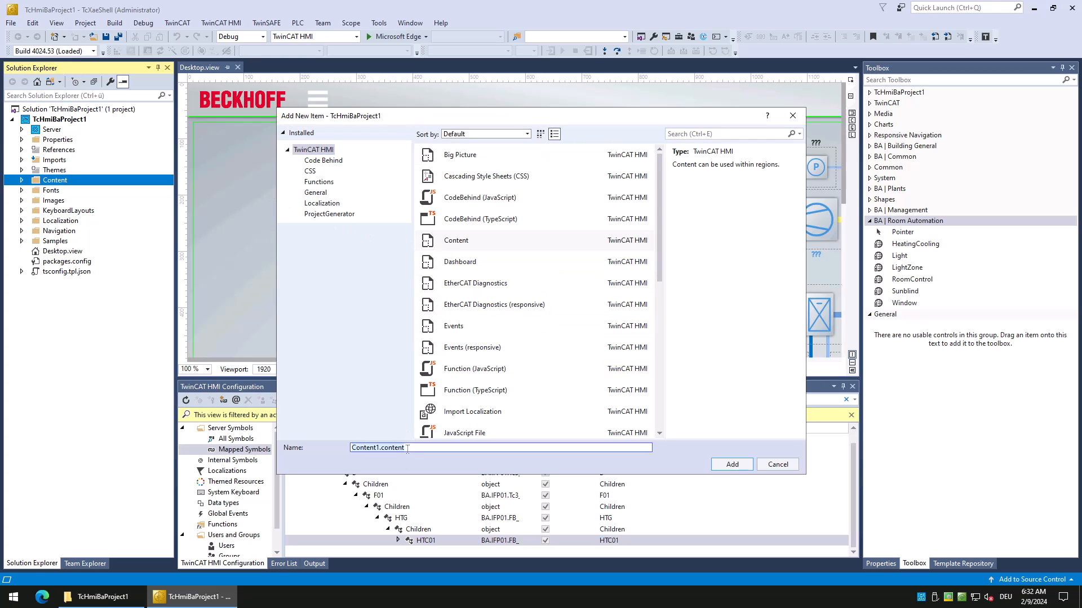
pyautogui.click(730, 464)
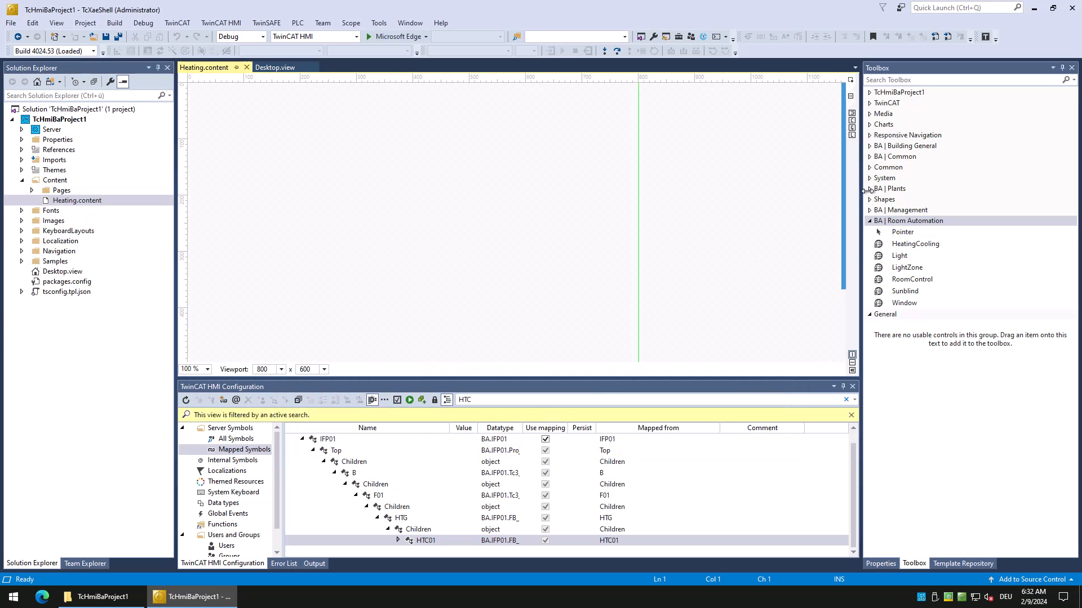
# Step: Drag a HeatingCircuit control onto the page and bind its BaObject to the mapped HTC01 symbol
pyautogui.click(890, 188)
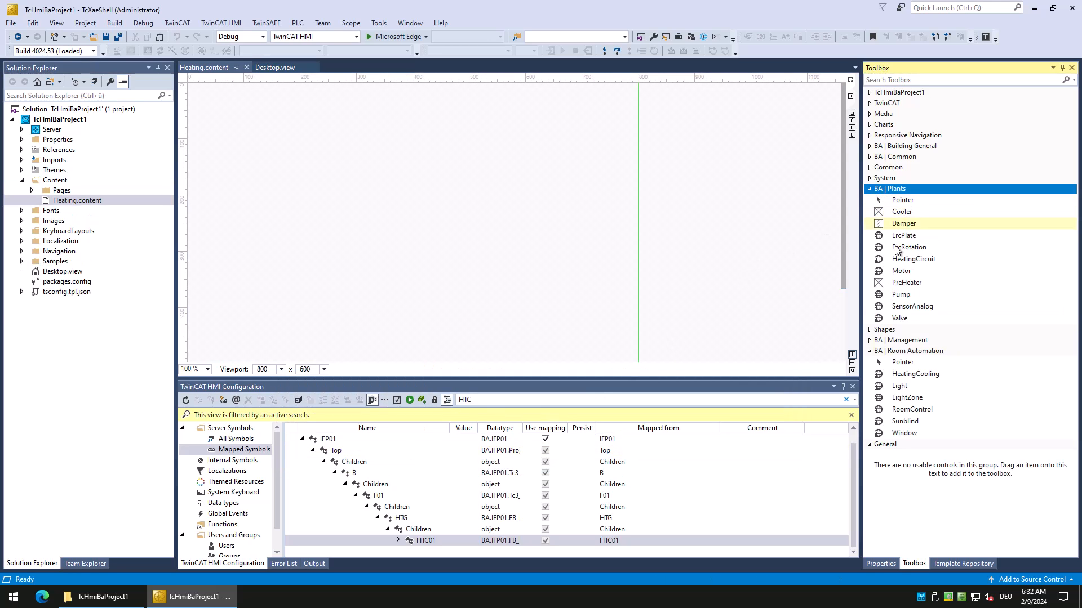
pyautogui.click(913, 259)
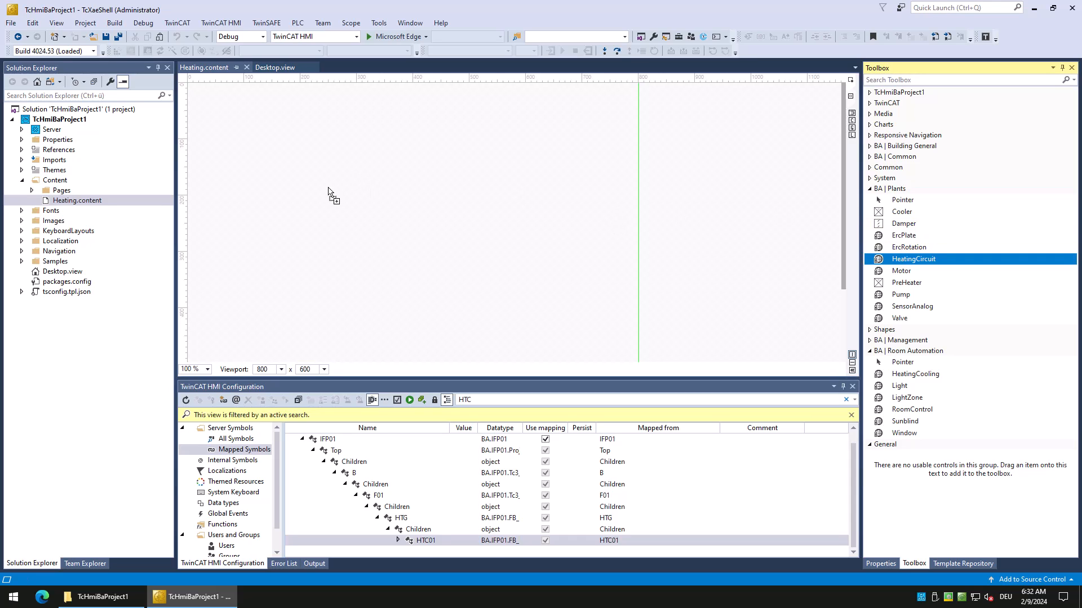
pyautogui.moveTo(913, 259); pyautogui.dragTo(328, 192)
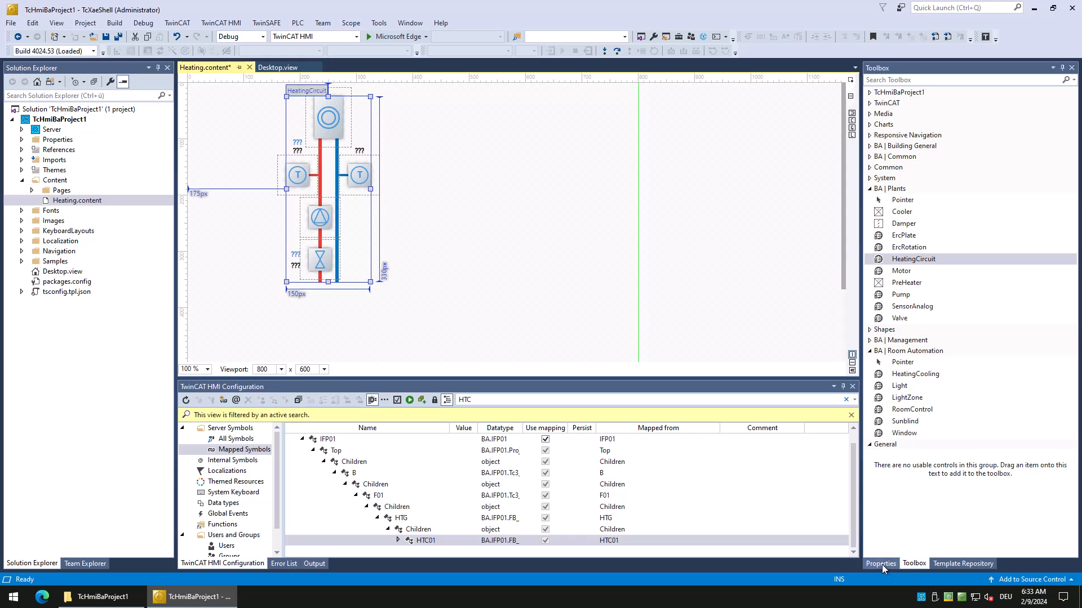
pyautogui.click(880, 564)
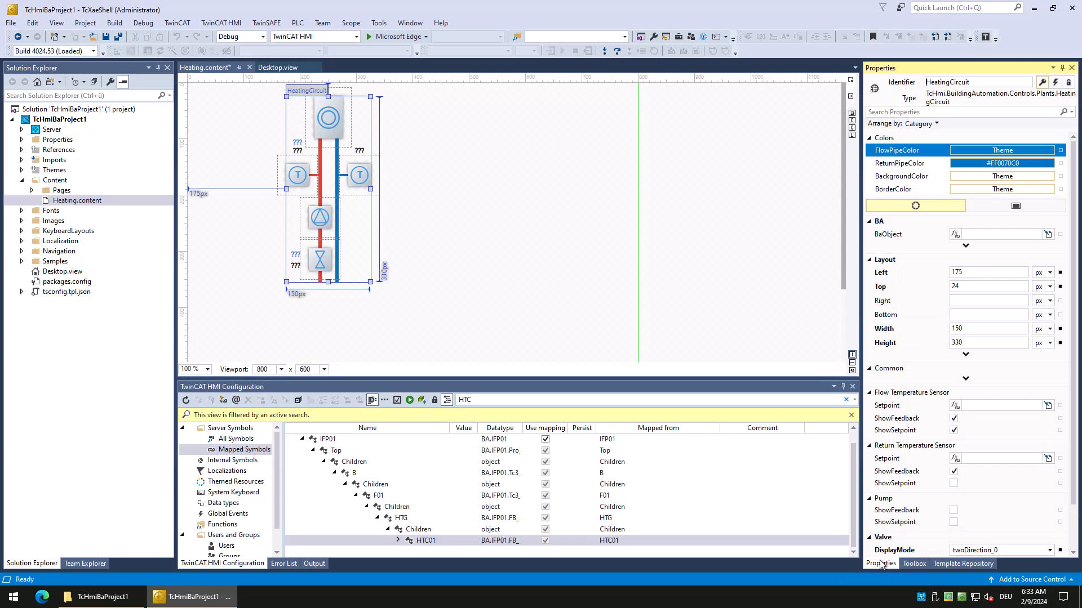
pyautogui.click(401, 517)
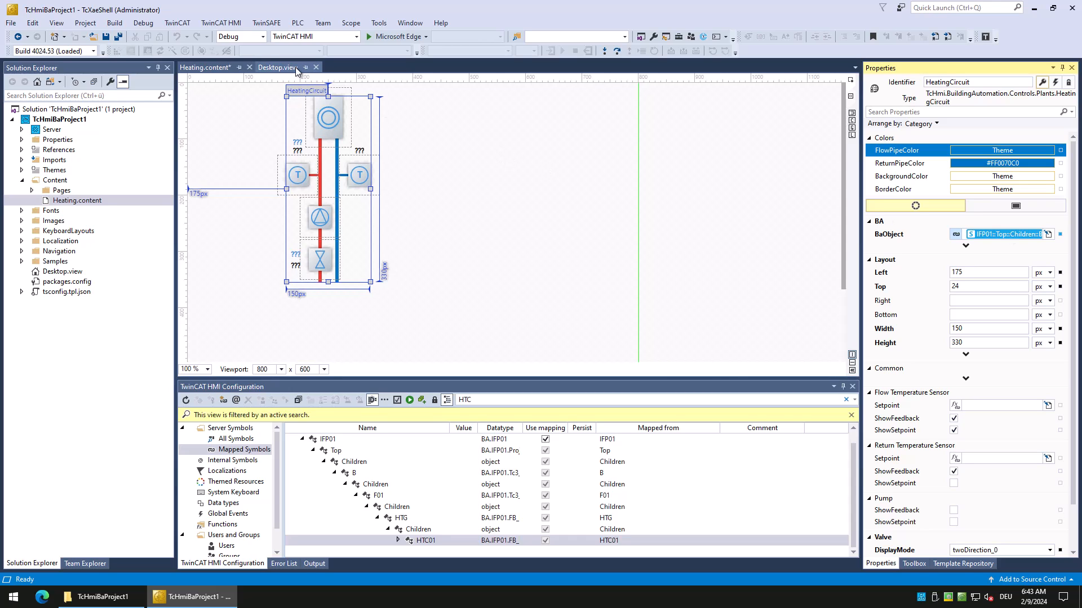
# Step: In Desktop.view's header MenuData, add a 'Heating' entry pointing to Content/Heating.content
pyautogui.click(277, 67)
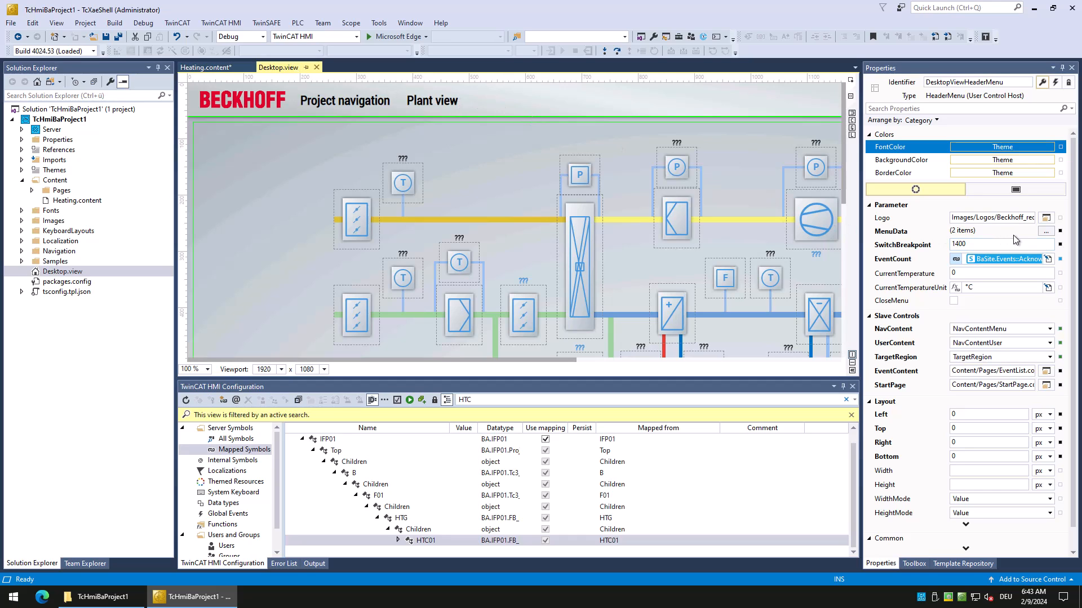
pyautogui.click(1061, 229)
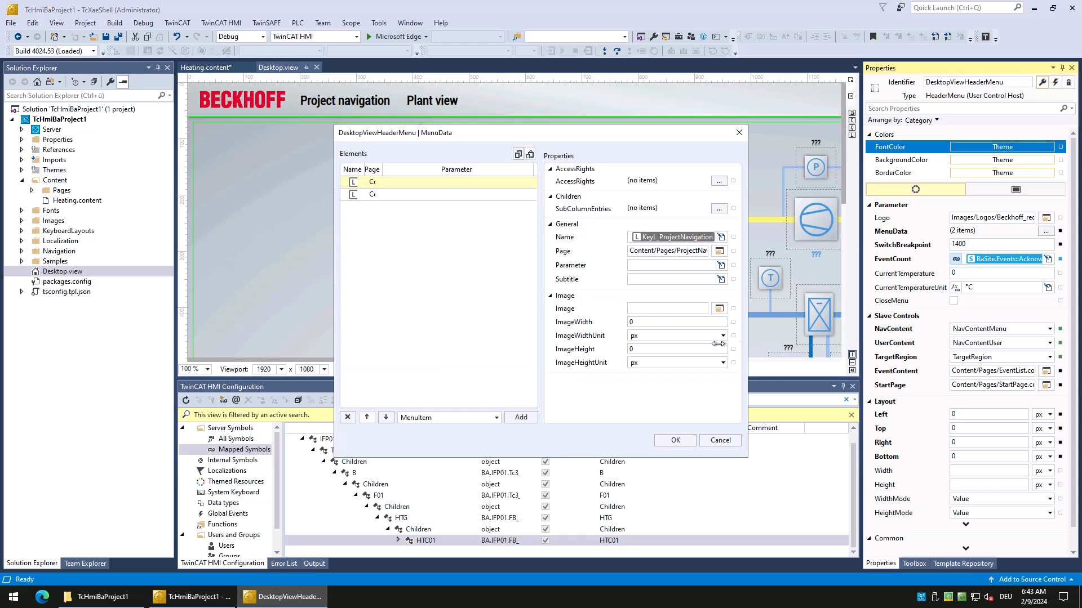
pyautogui.click(521, 417)
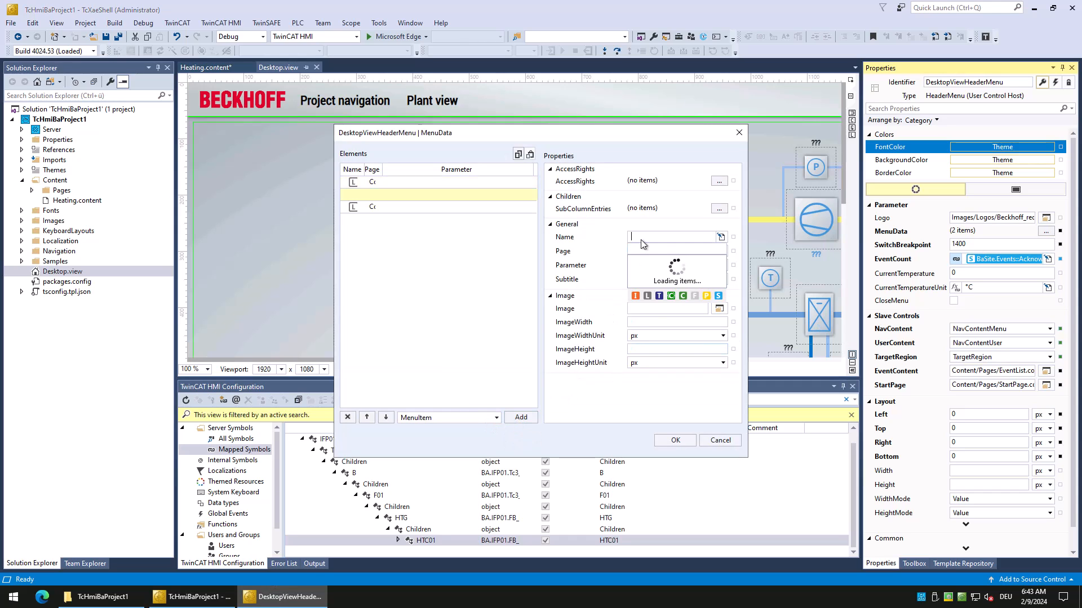
pyautogui.write('Heating')
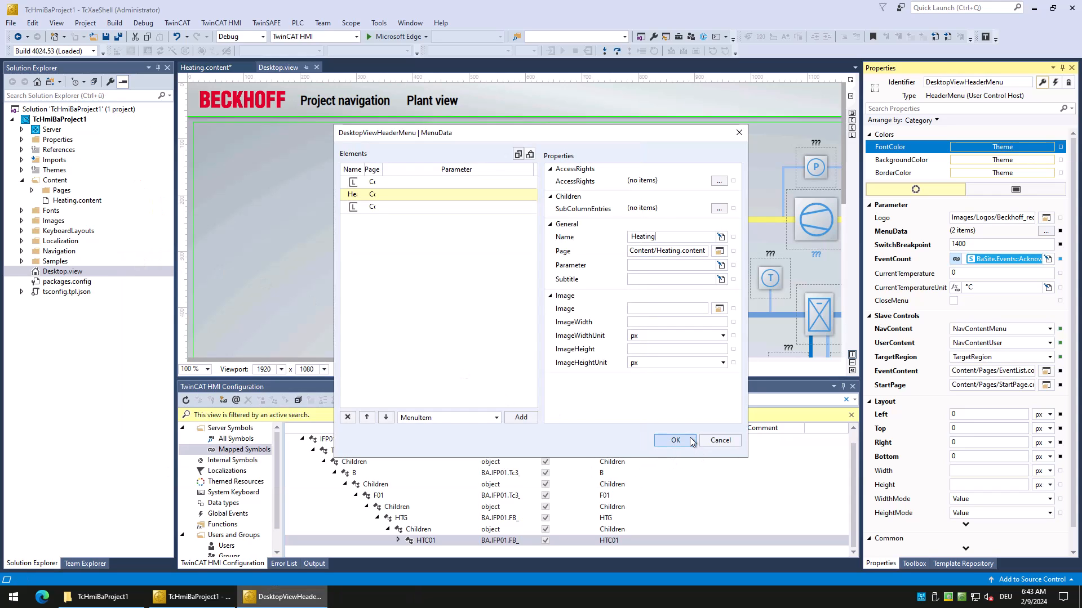
pyautogui.click(675, 441)
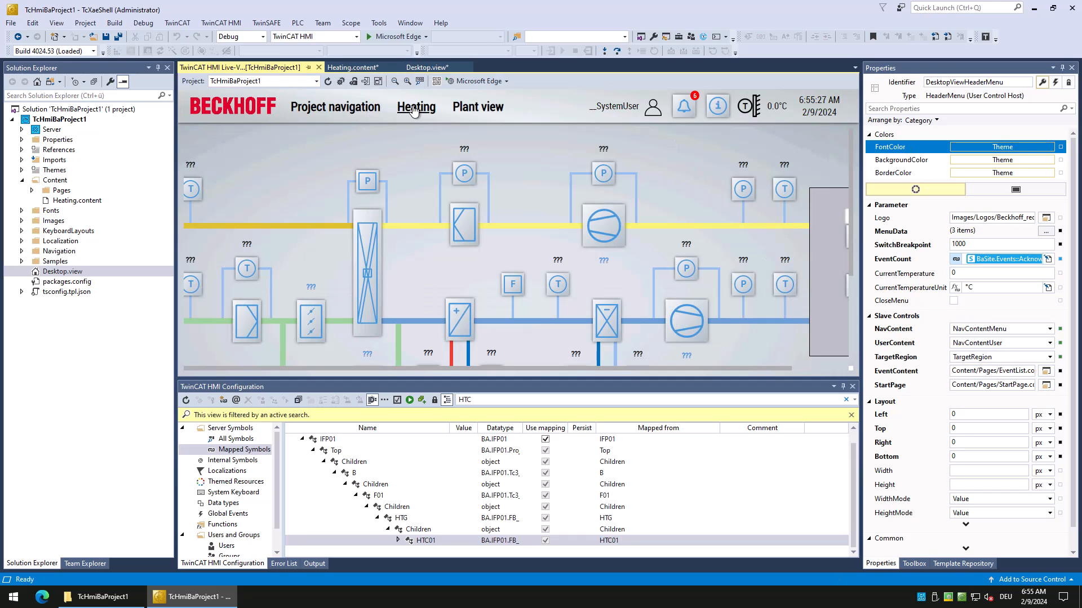
# Step: Select Heating in the live-view header menu to show the heating circuit with live values
pyautogui.click(416, 107)
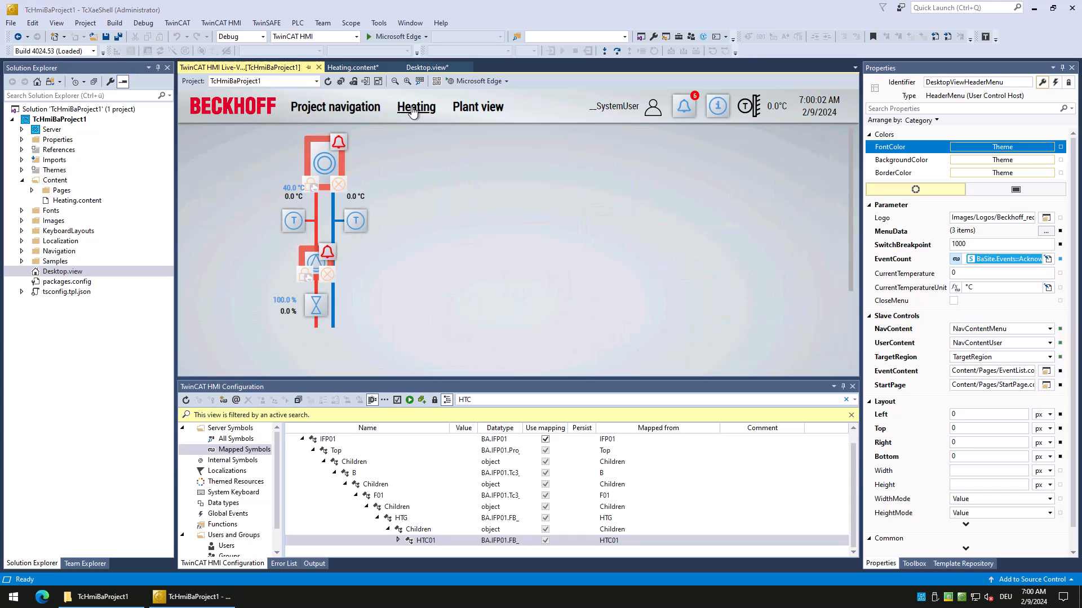